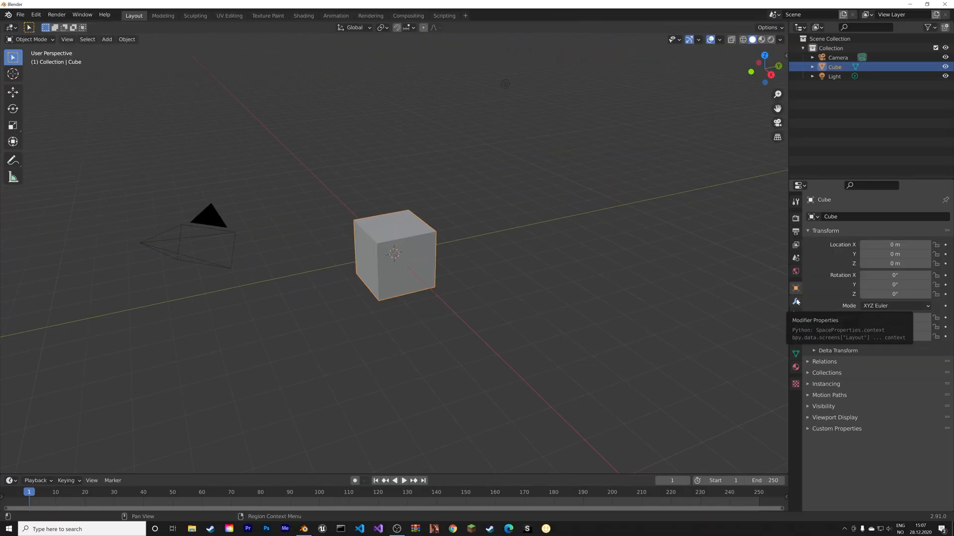
- Add an Array modifier to the cube with Count 5 and Relative Offset X 1.001
{"action": "left_click", "coordinate": [795, 302]}
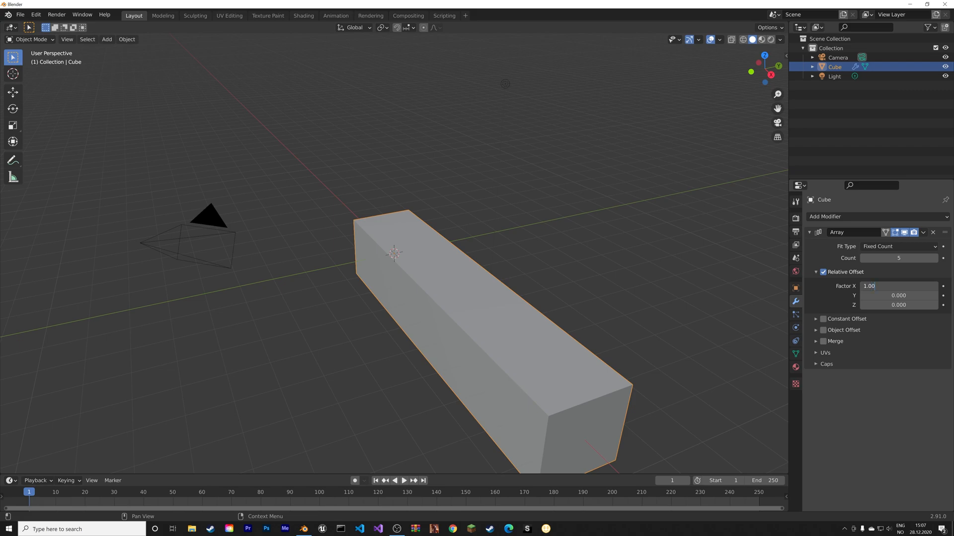
{"action": "left_click", "coordinate": [923, 233]}
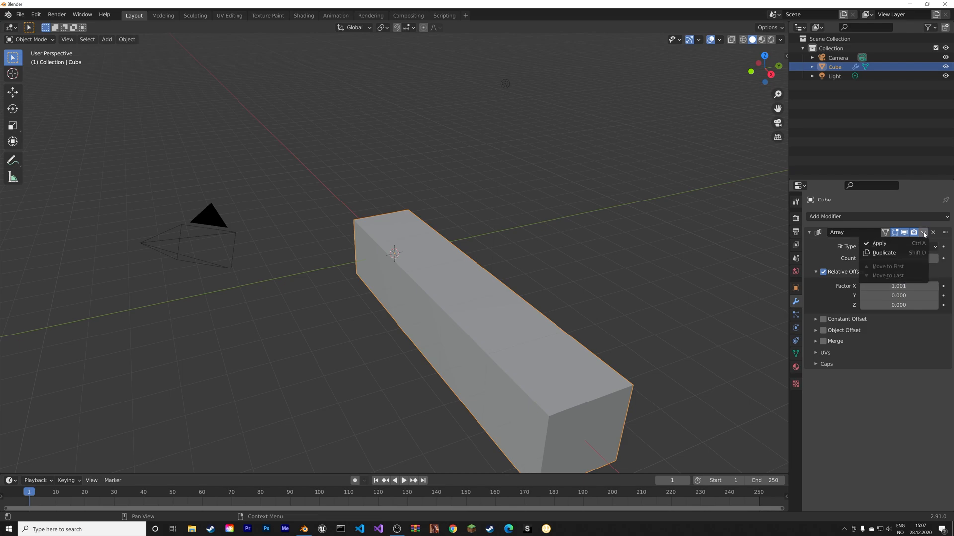
- Duplicate the Array twice: Factor Y 1.001 with Count 5, then Factor Z with Count 15
{"action": "left_click", "coordinate": [883, 252]}
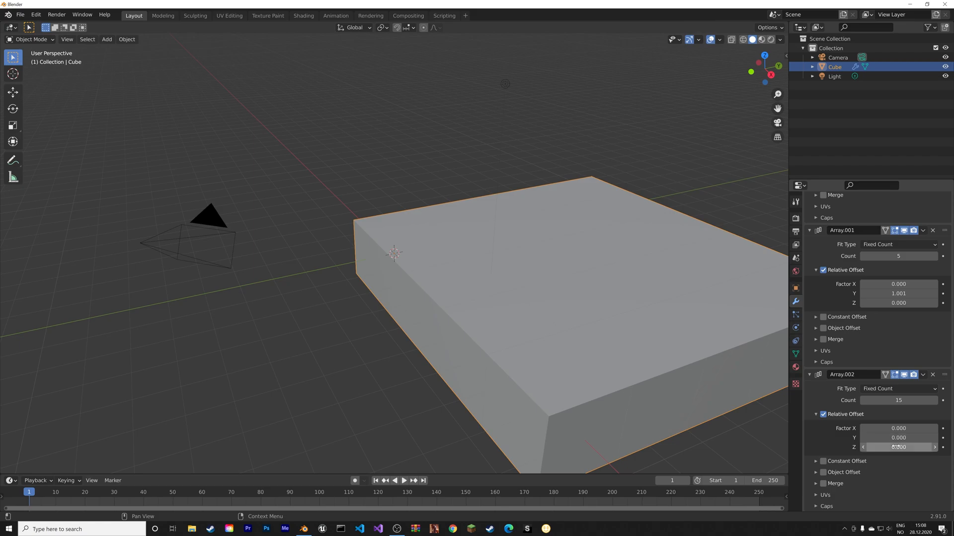
{"action": "left_click", "coordinate": [322, 528]}
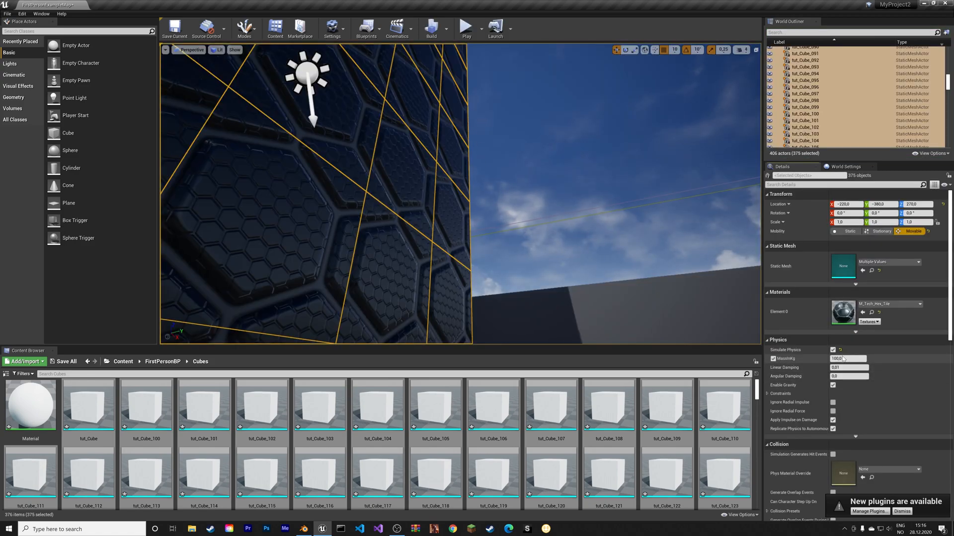
{"action": "left_click", "coordinate": [465, 27]}
{"action": "type", "text": "enable"}
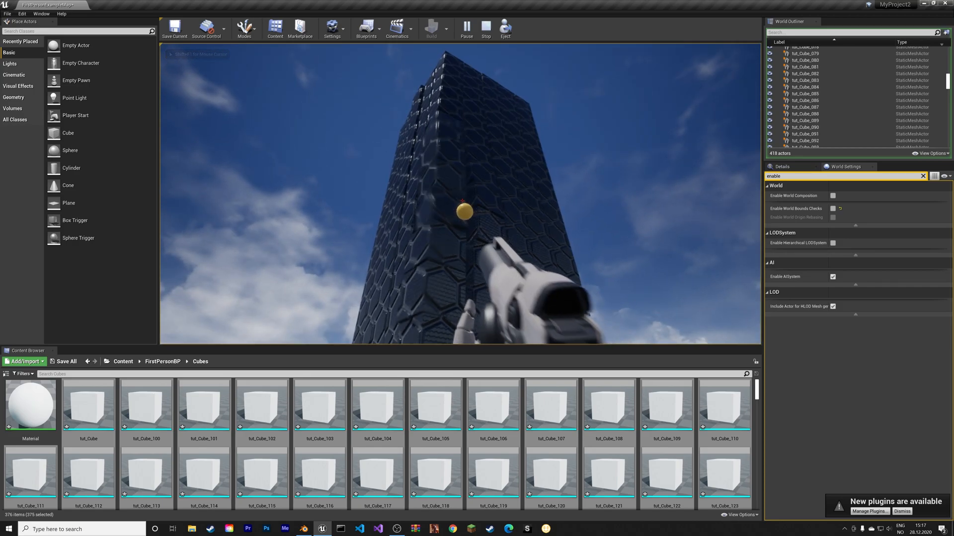